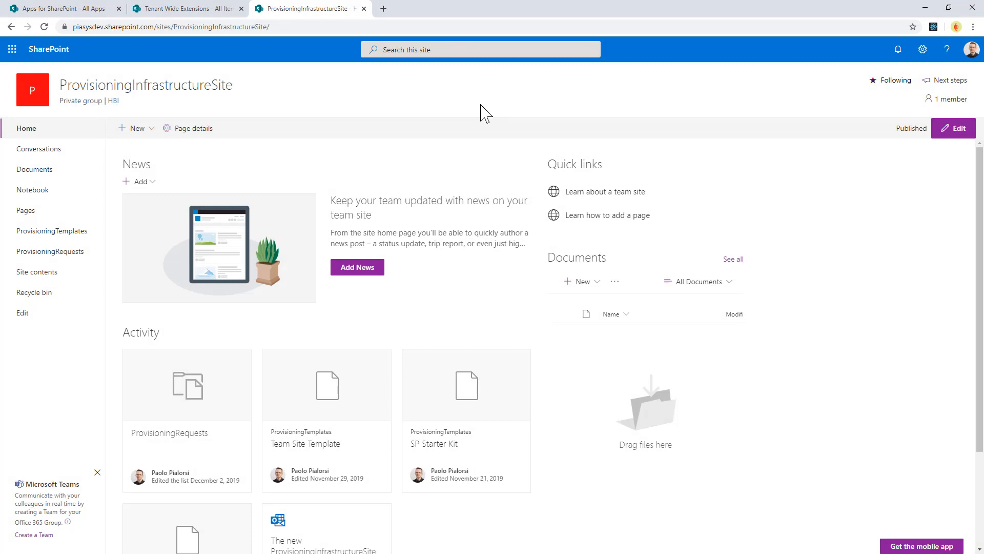
mouse_move(630, 81)
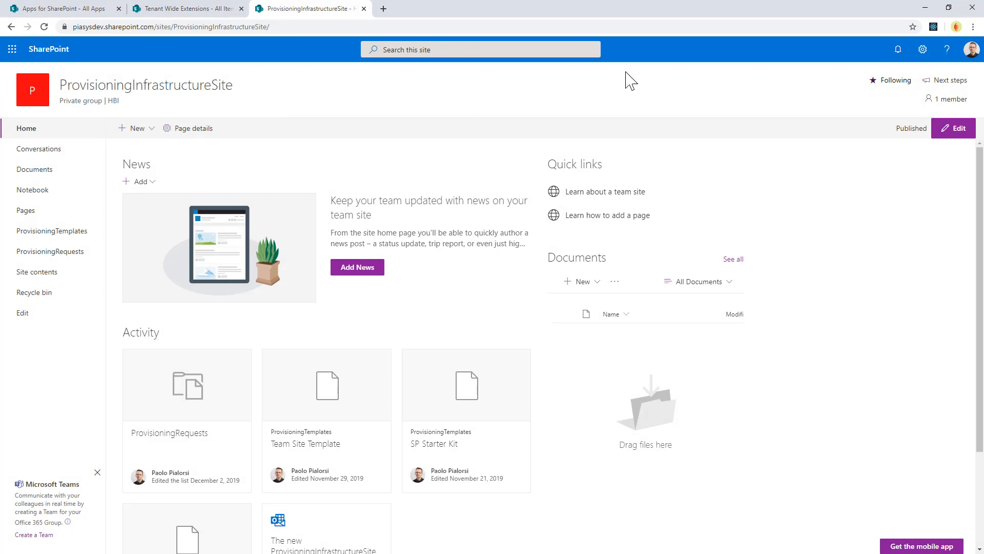
mouse_move(840, 119)
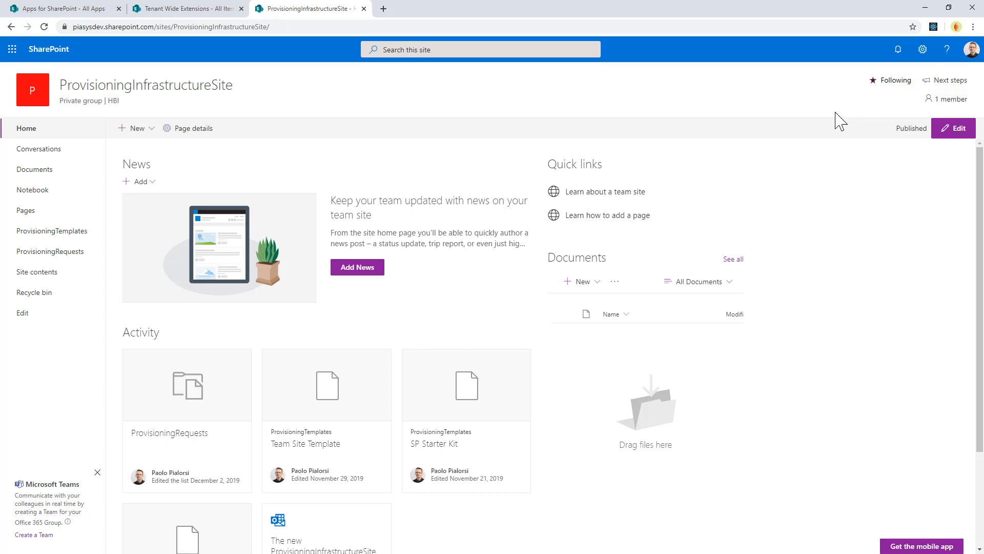
Reload the site and dismiss the alert so the tall custom header renders.
left_click(44, 26)
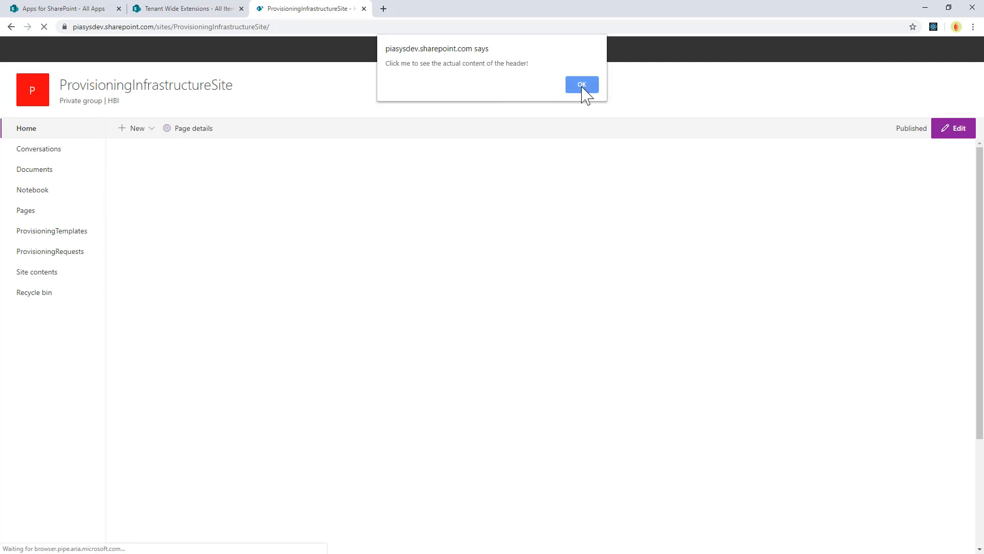
left_click(581, 84)
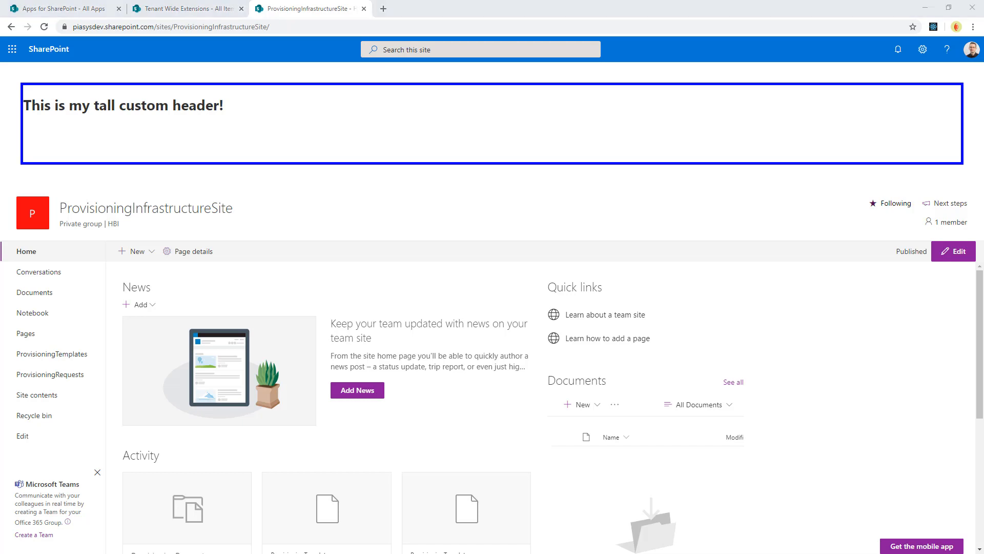
mouse_move(225, 456)
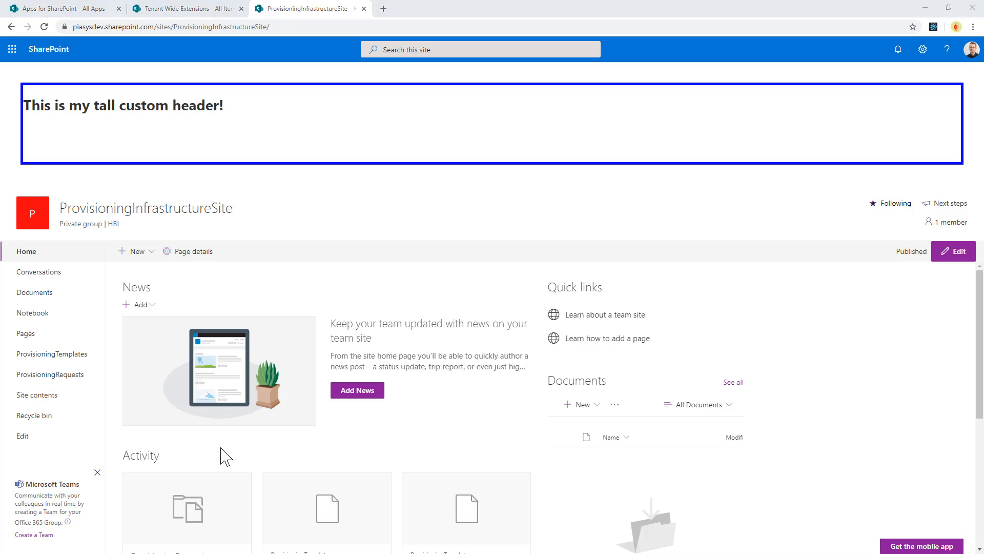
Return to the Tenant Wide Extensions list and bring up its item commands for TallHeader.
left_click(185, 8)
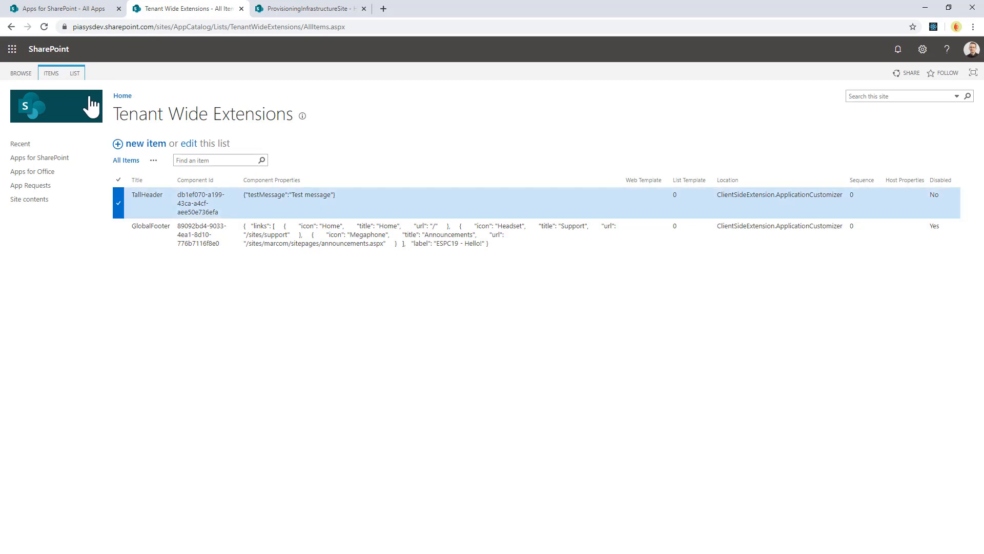
left_click(50, 72)
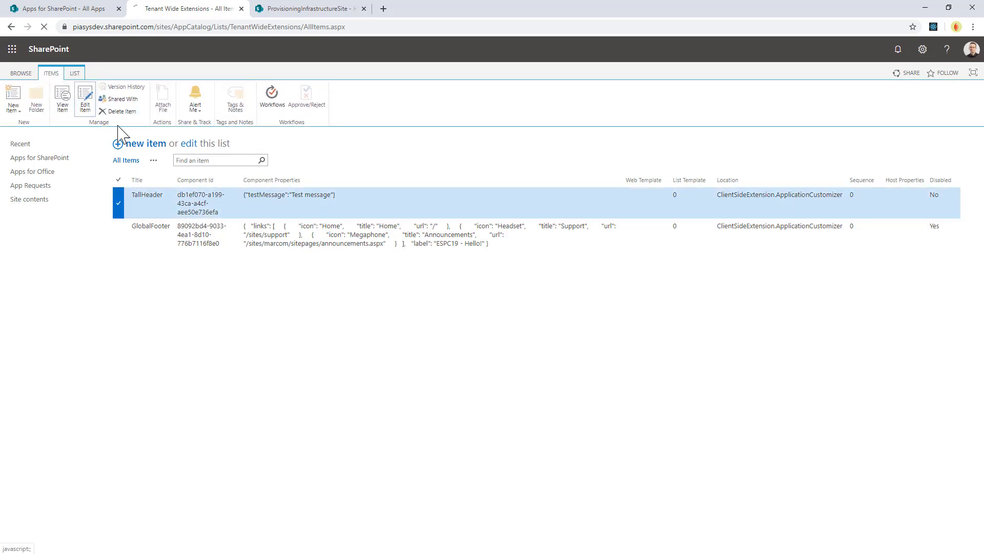
Set TallHeader's Host Properties to {"preAllocatedApplicationCustomizerTopHeight":"150"} and save.
left_click(85, 97)
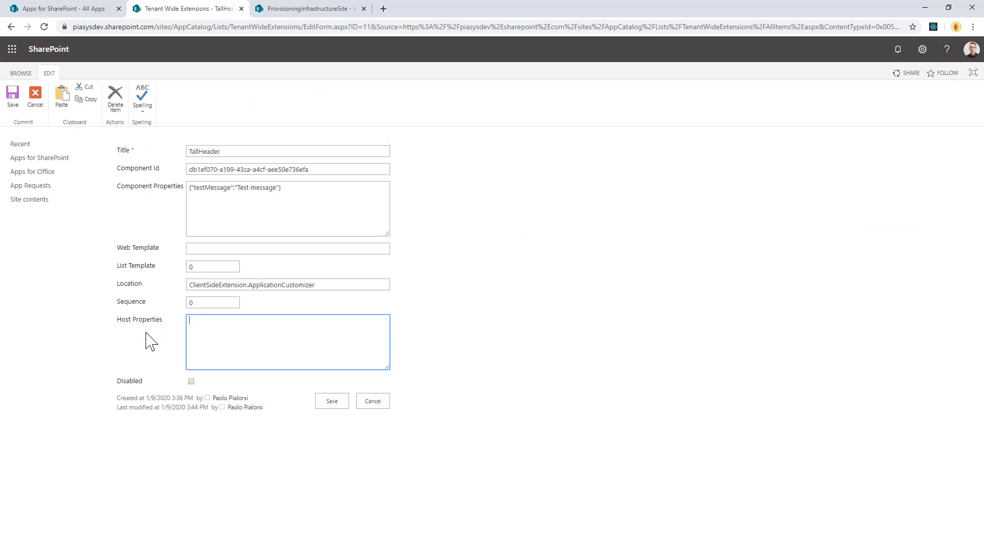
type("{\"preAllocatedApplicationCustomizerTopHeight\":\"150\"}")
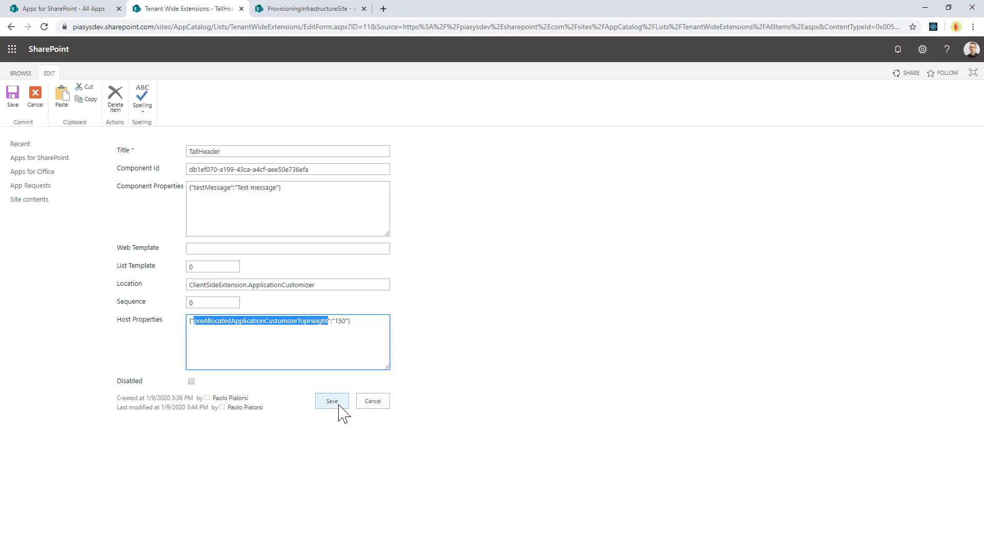
left_click(331, 401)
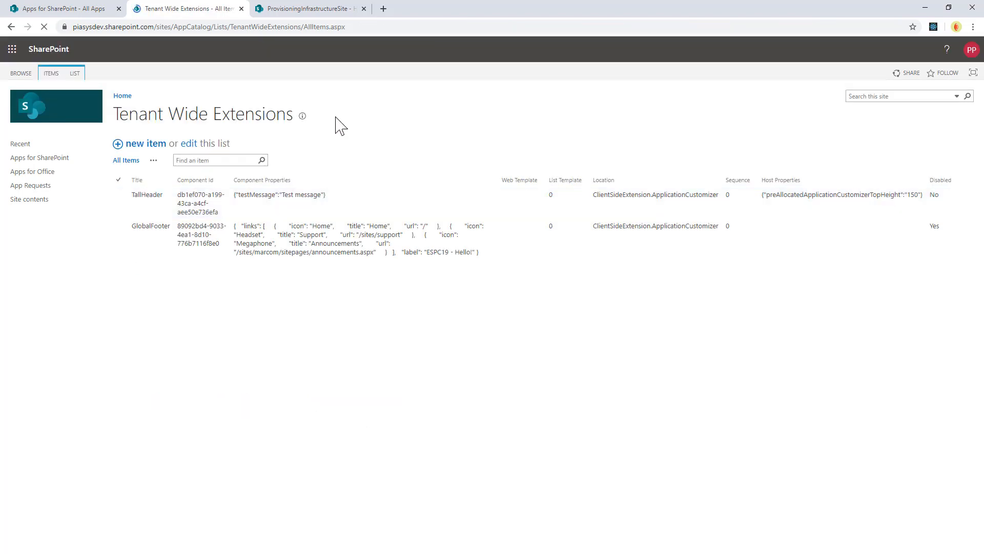
Reload the site tab and dismiss the header alert to see the reserved top space.
left_click(310, 8)
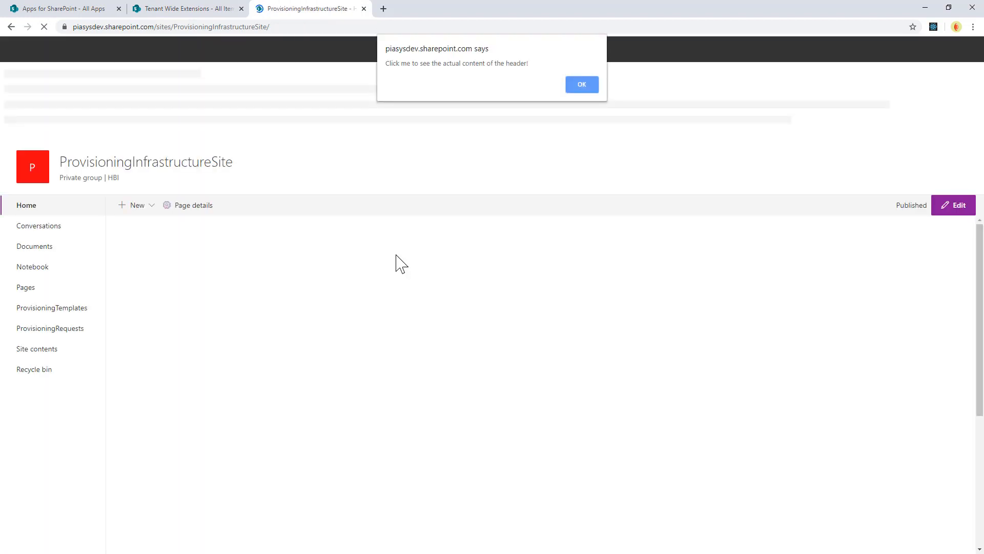
mouse_move(596, 100)
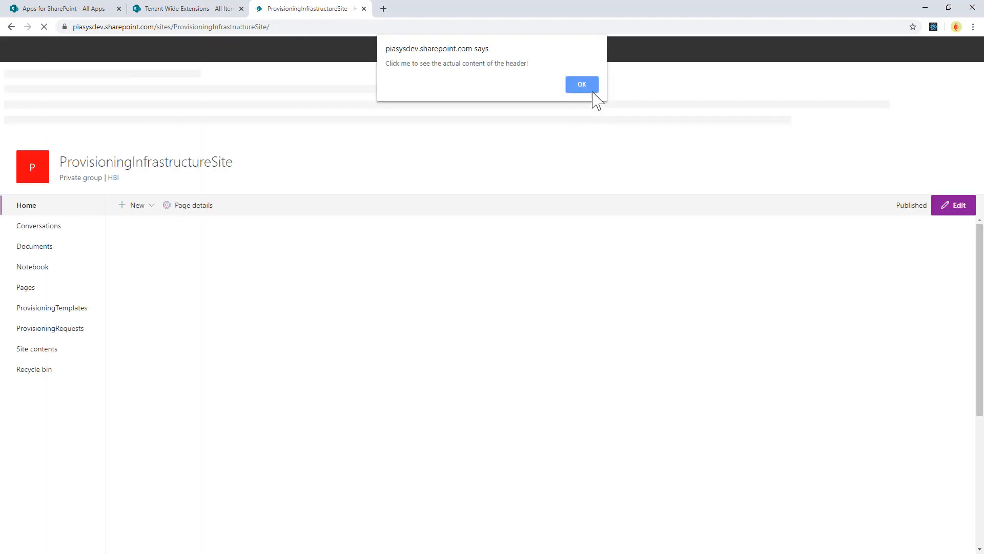
left_click(582, 84)
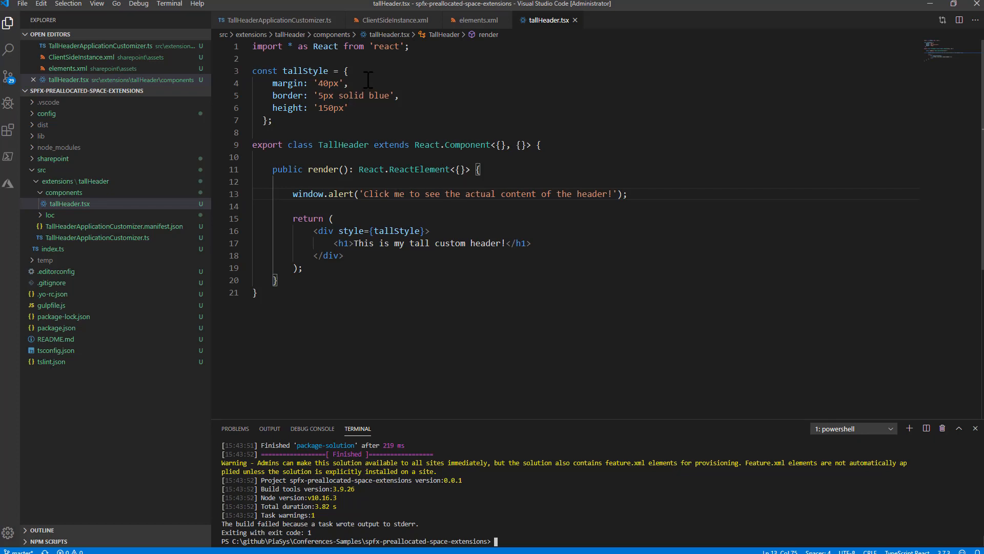
mouse_move(335, 120)
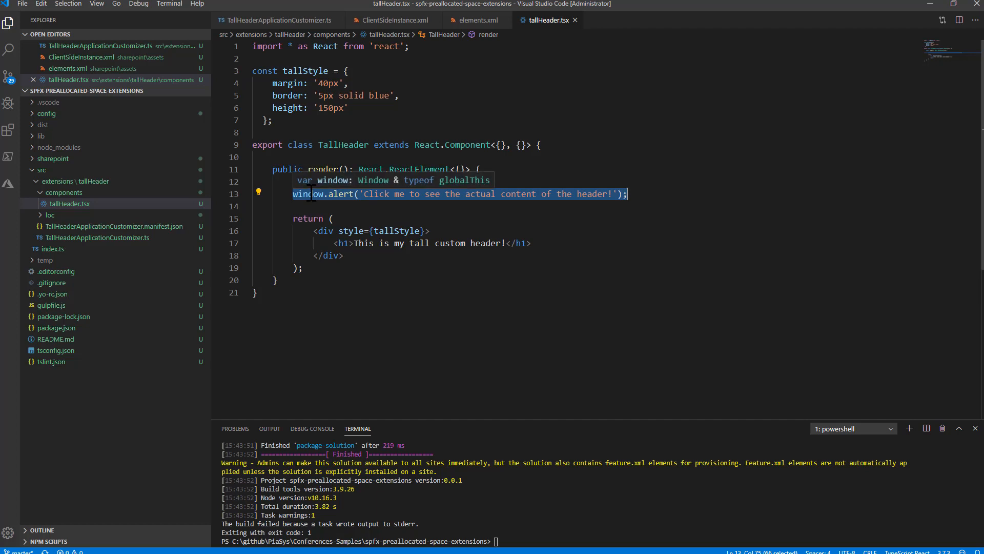
mouse_move(300, 216)
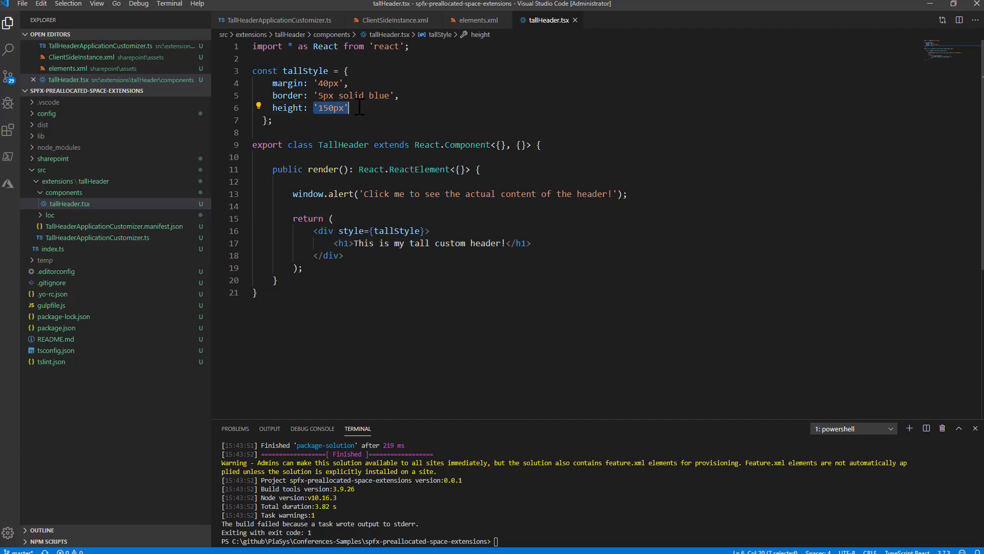
mouse_move(280, 19)
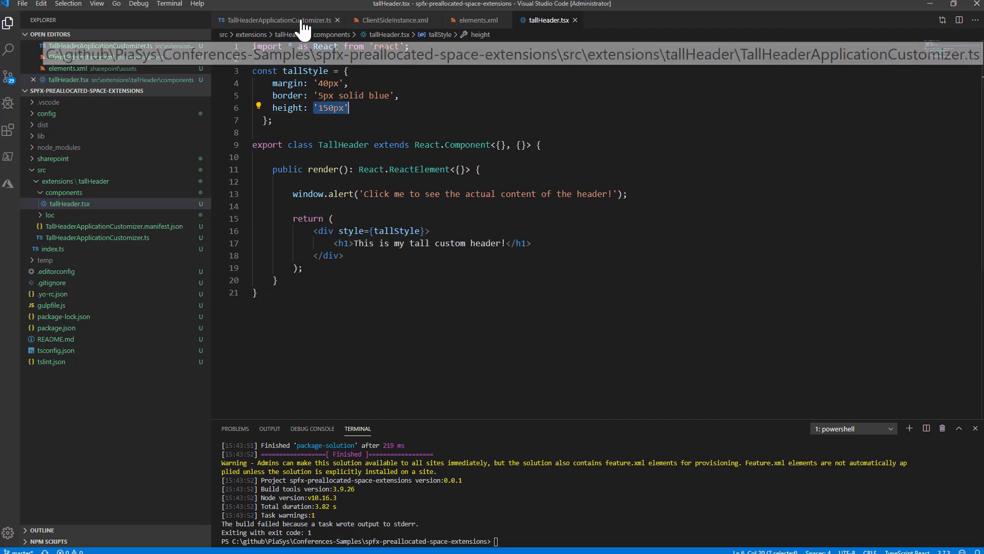
Examine _topPlaceholder in TallHeaderApplicationCustomizer.ts's _renderPlaceHolders method.
left_click(274, 20)
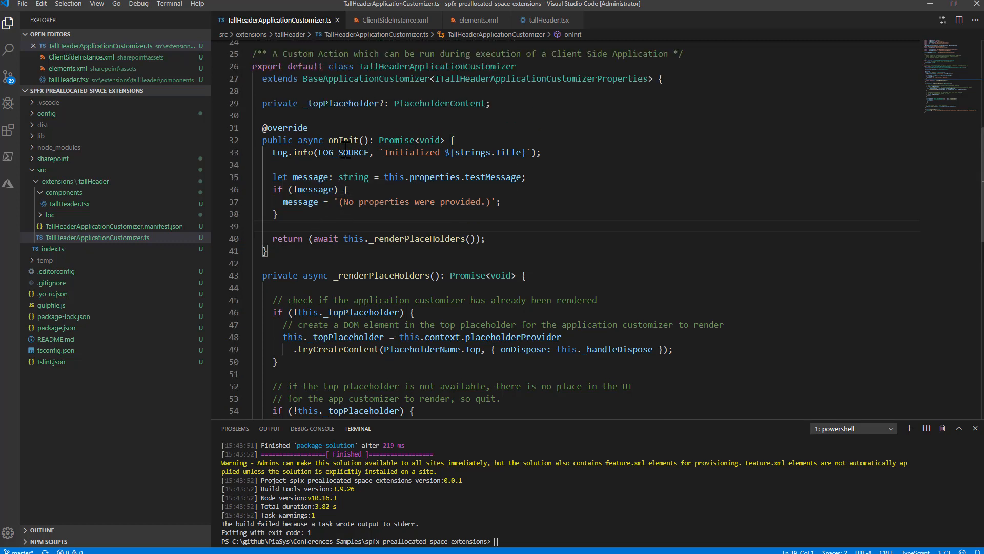
scroll("down", 3)
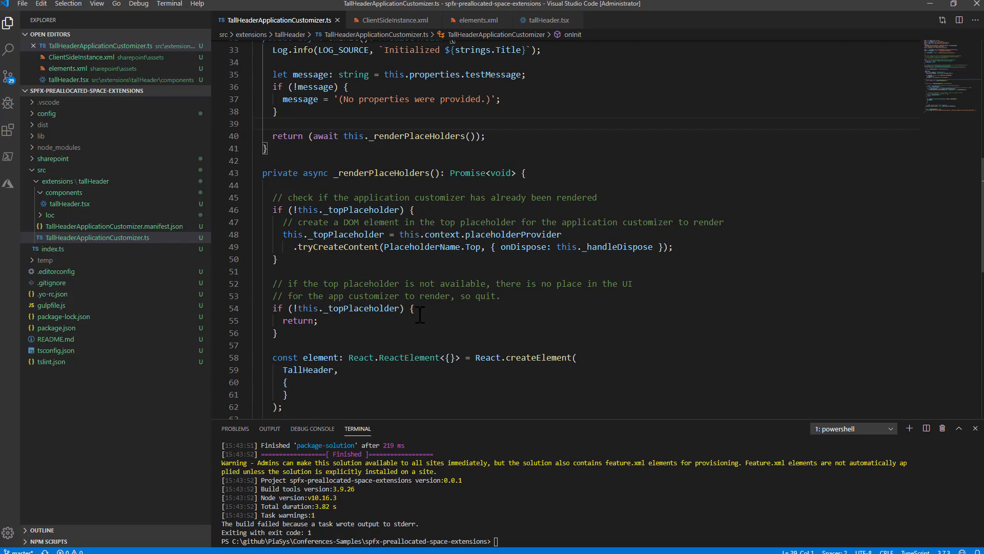
double_click(381, 308)
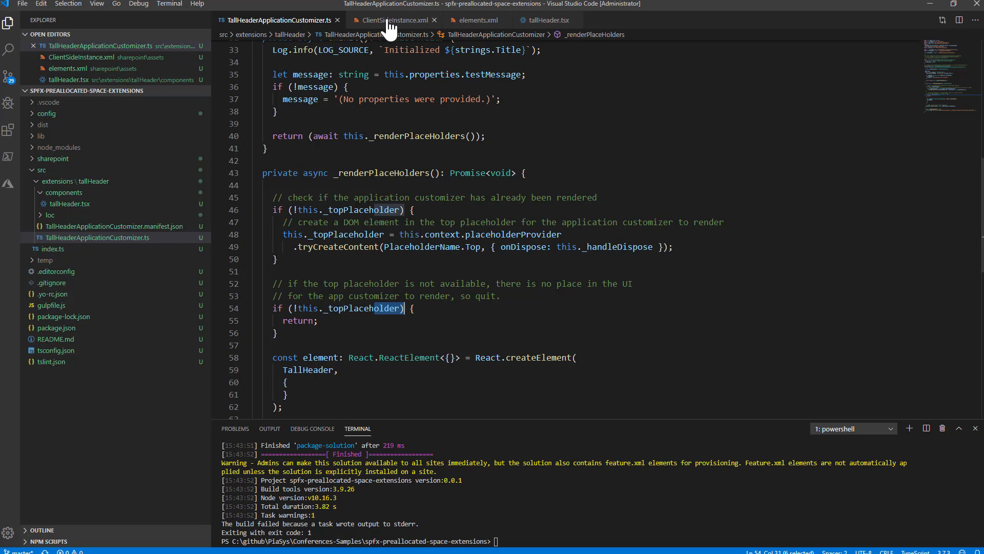
Inspect HostProperties preallocating top height 150 in ClientSideInstance.xml and elements.xml.
left_click(395, 19)
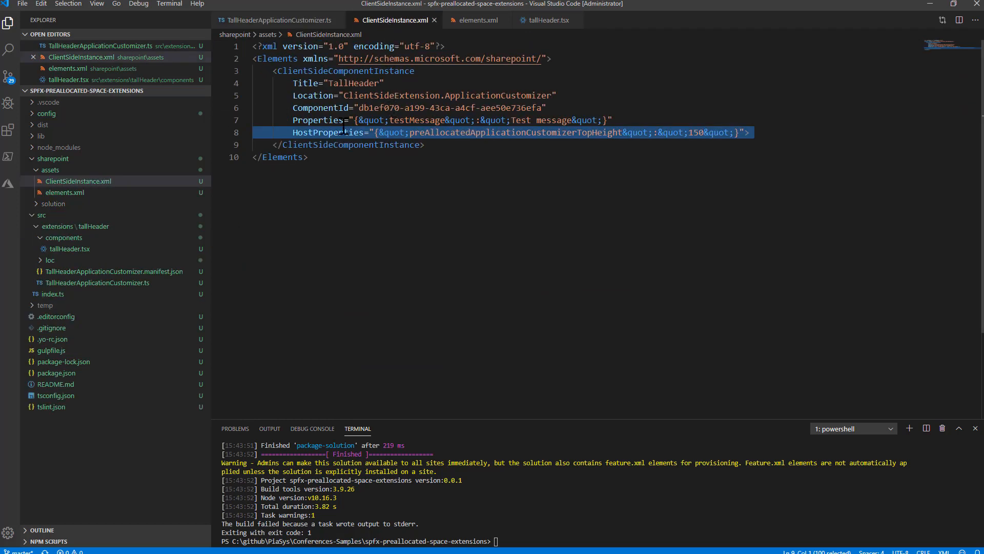
double_click(327, 132)
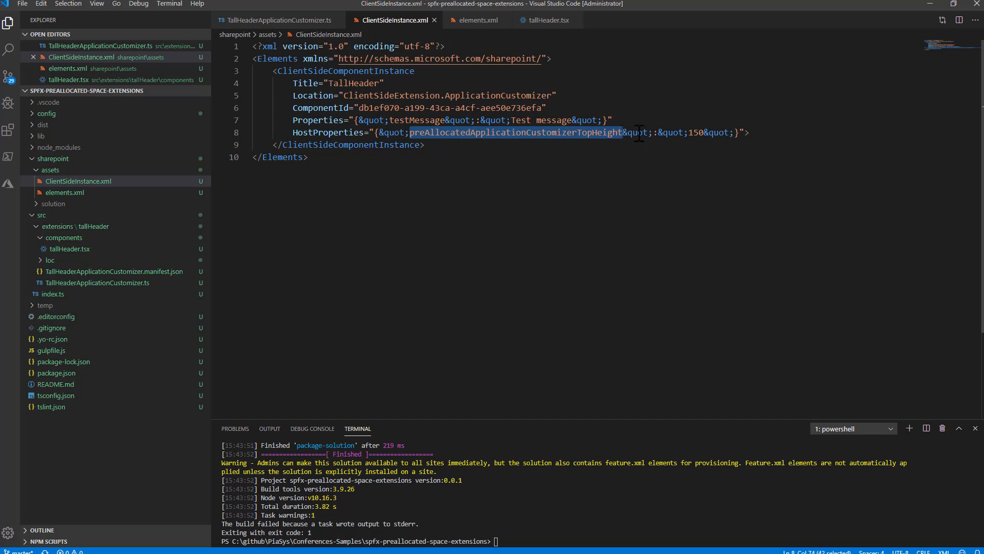
double_click(696, 132)
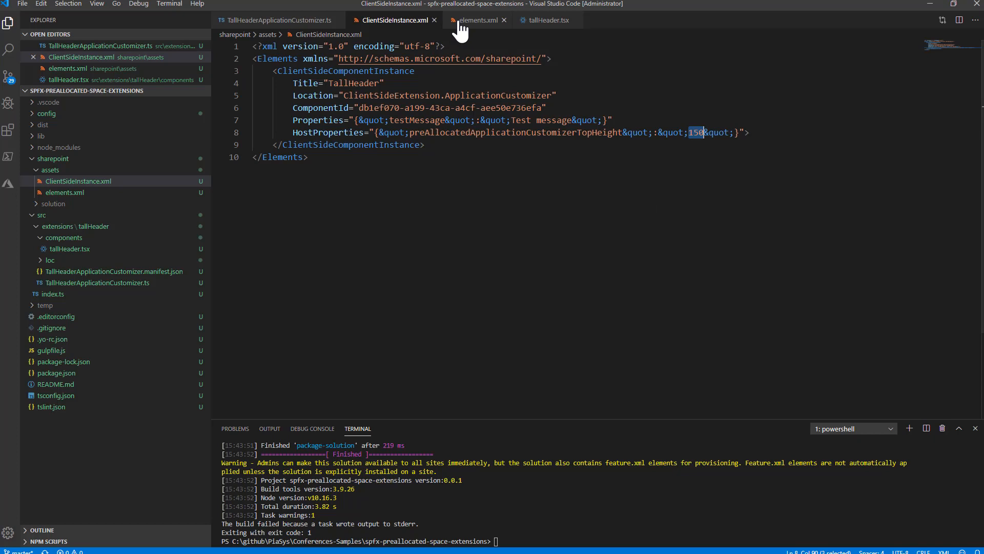
left_click(476, 20)
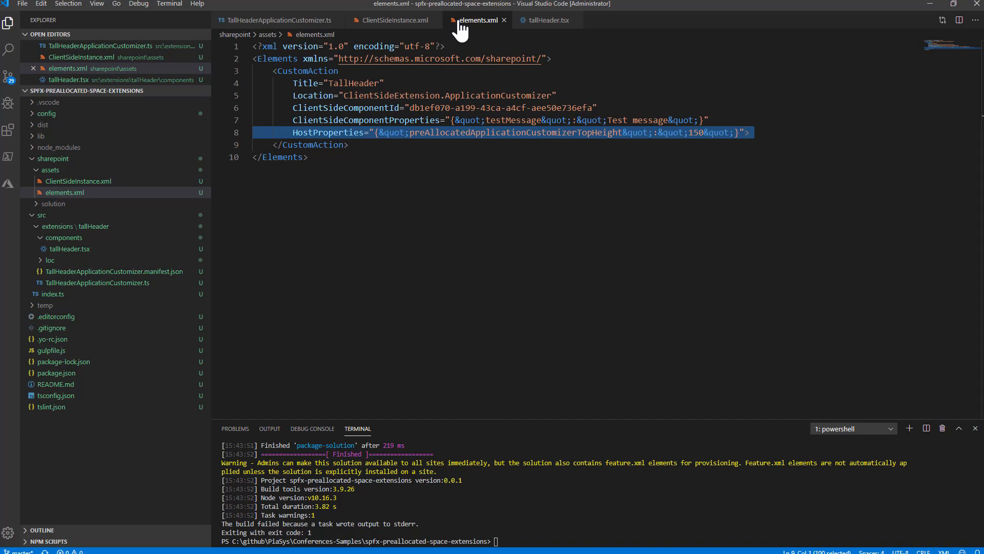
left_click(287, 70)
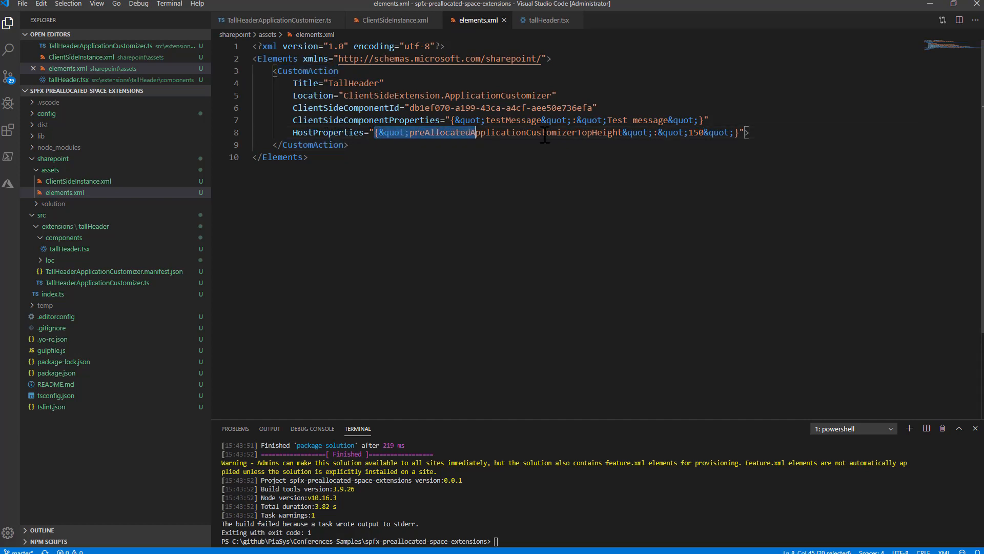
left_click_drag(470, 132, 743, 133)
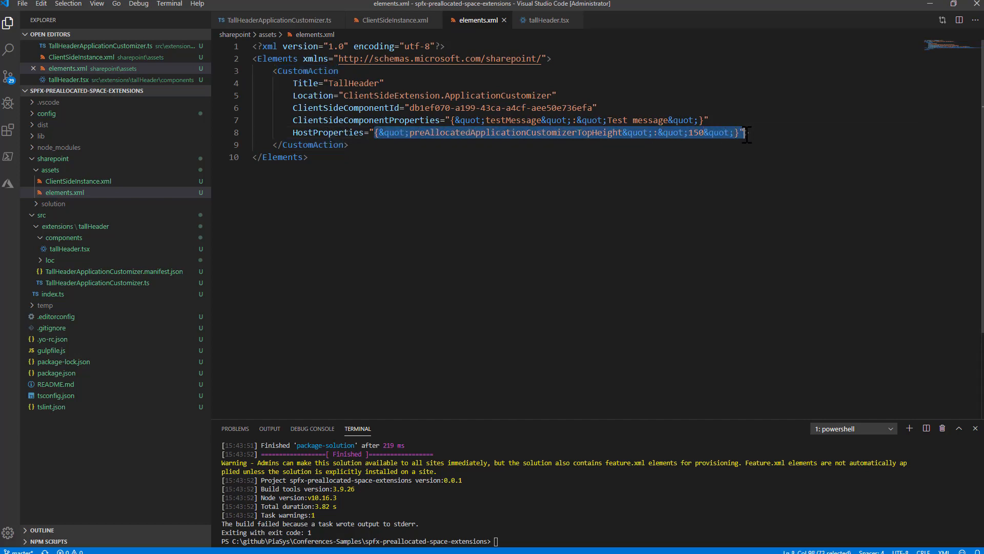